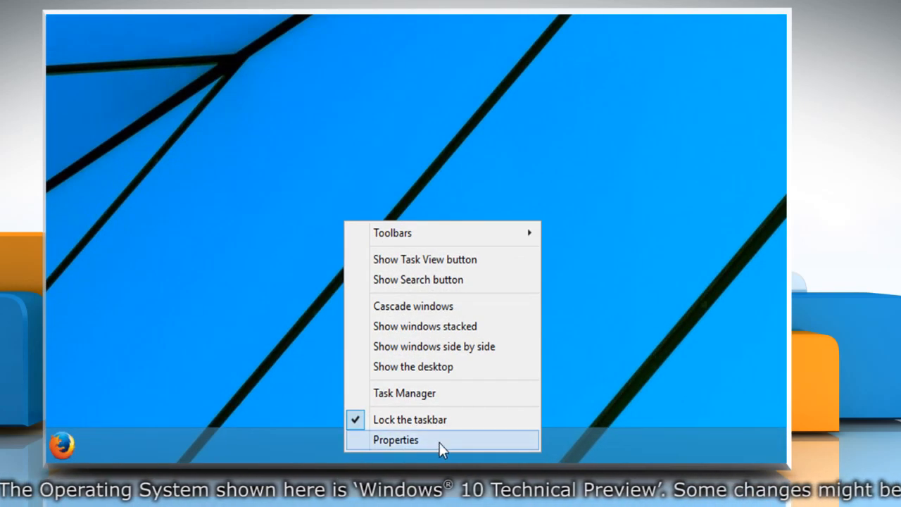
# - Uncheck 'Use the Start menu instead of the Start screen' in Taskbar and Start Menu Properties and apply it
pyautogui.click(396, 439)
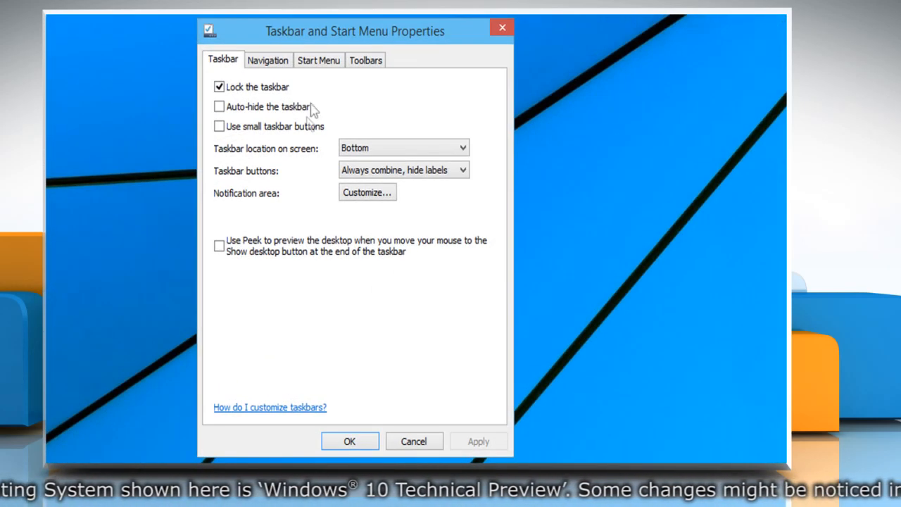
pyautogui.click(318, 59)
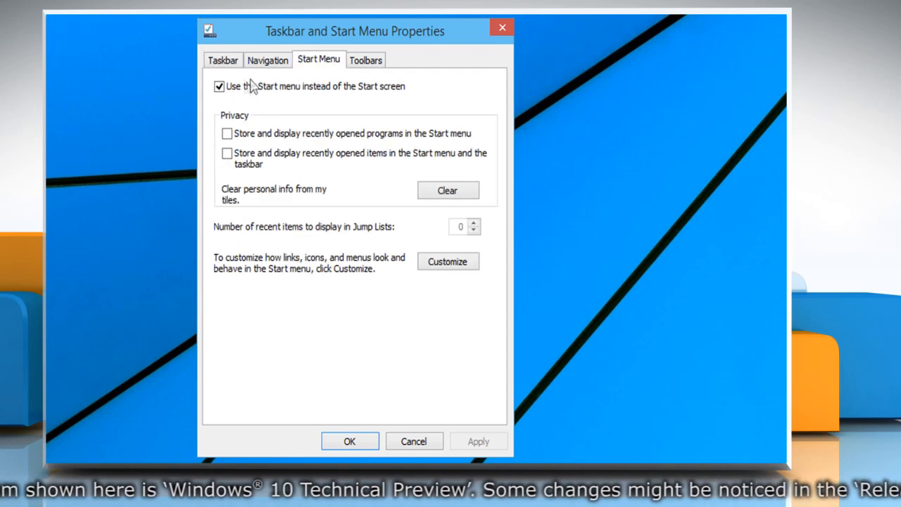
pyautogui.click(220, 85)
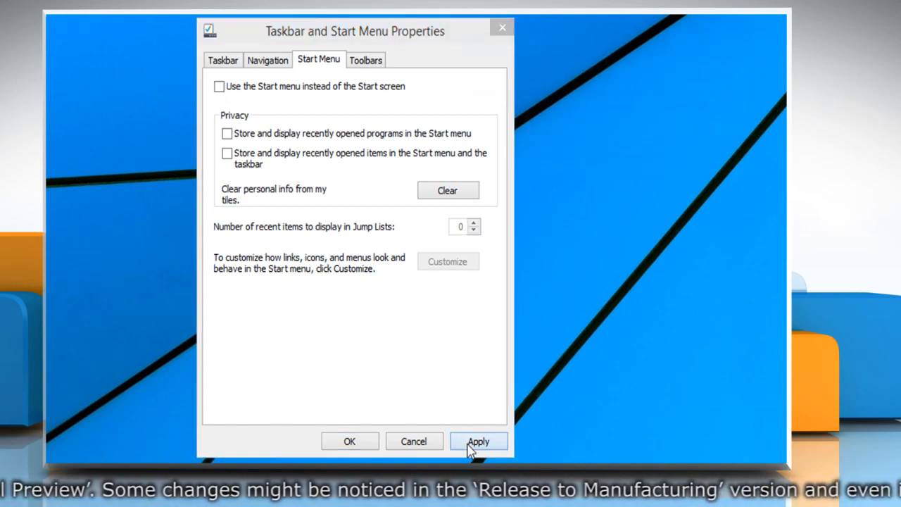
pyautogui.click(479, 442)
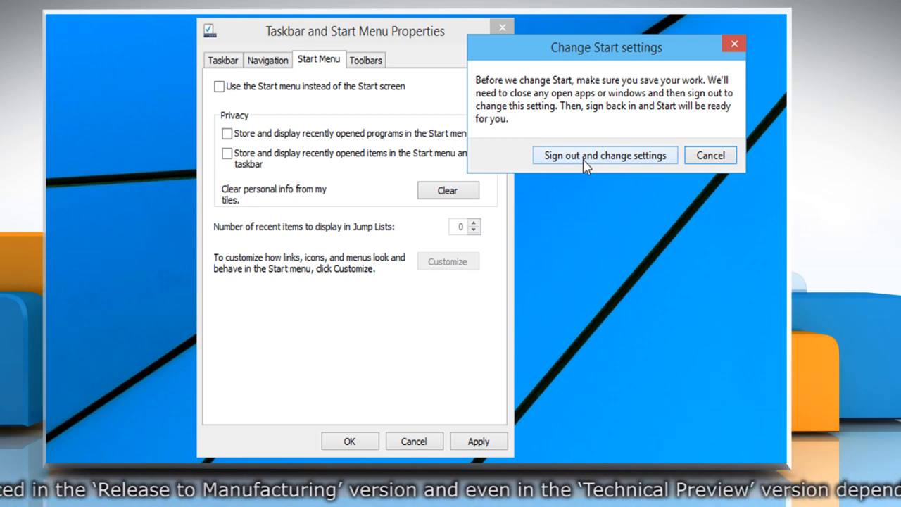
# - Confirm 'Sign out and change settings' so the Start screen change takes effect
pyautogui.click(606, 155)
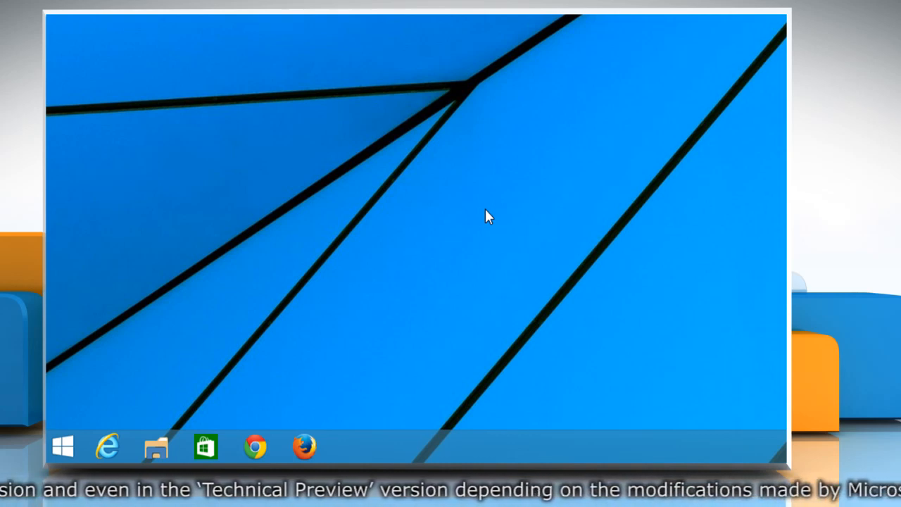
pyautogui.click(62, 445)
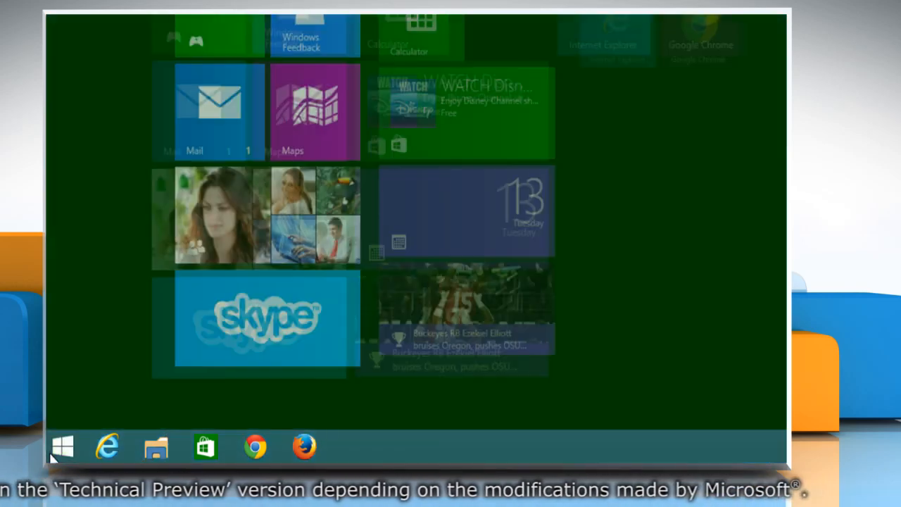
pyautogui.click(62, 446)
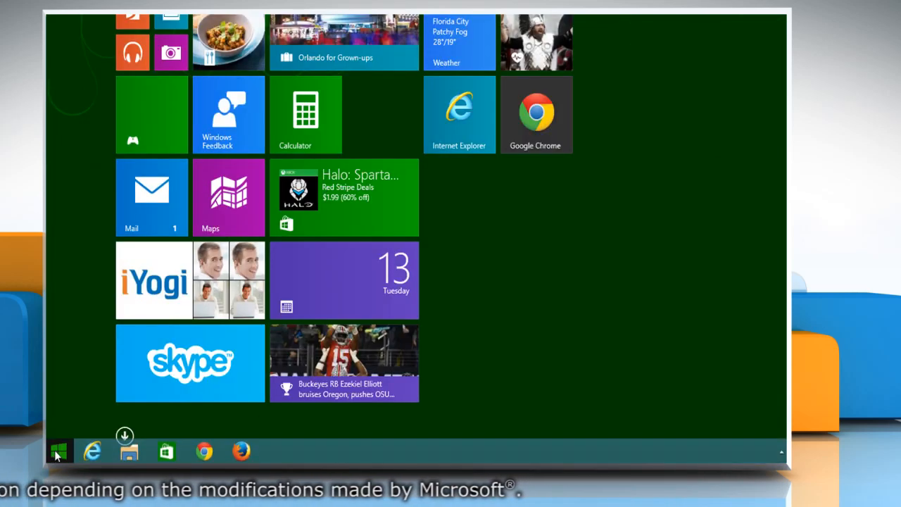
pyautogui.click(58, 451)
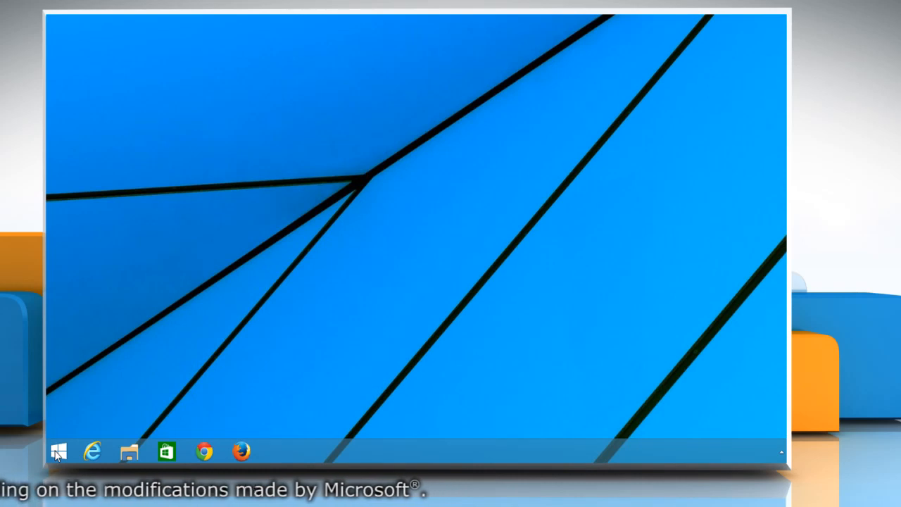